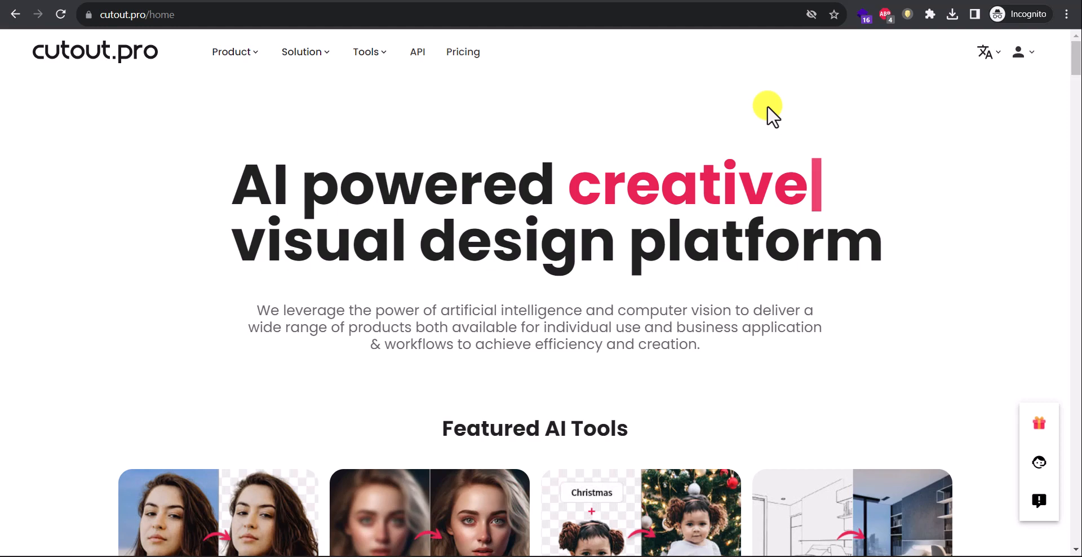
mouse_move(296, 97)
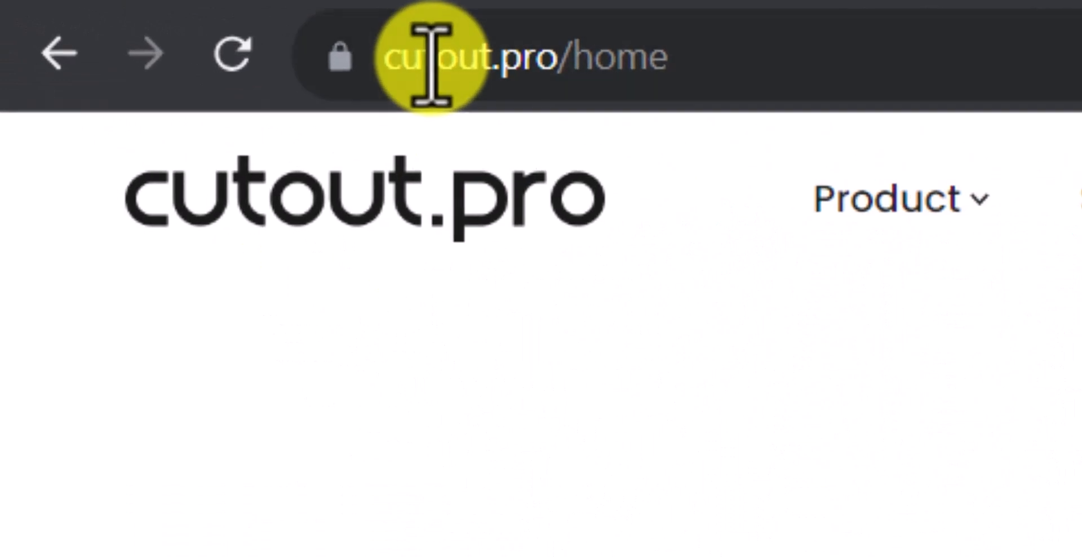
Show the Product menu listing the site's AI tools, including Photo Enhancer
left_click(886, 199)
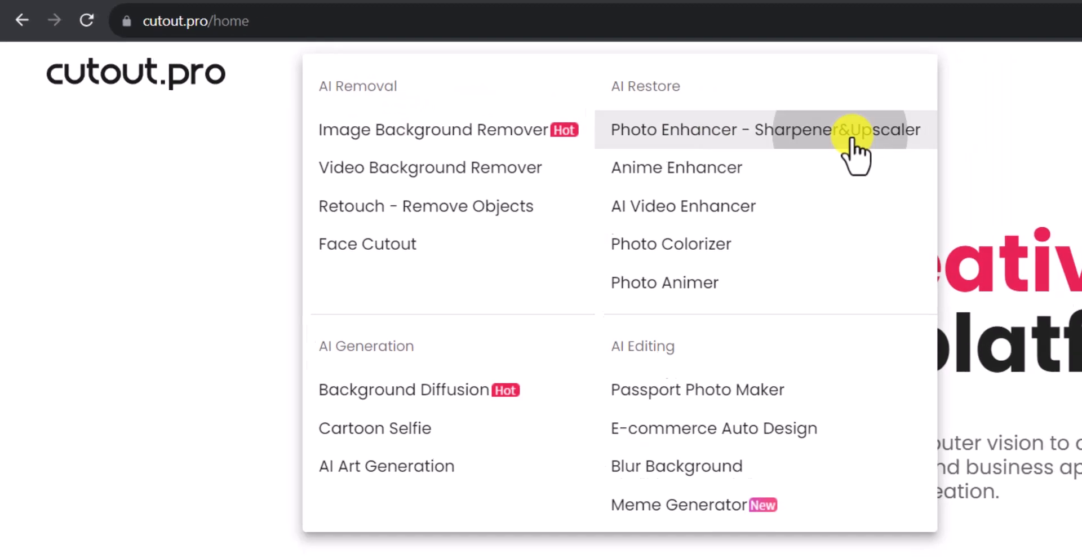
Go to Photo Enhancer - Sharpener&Upscaler and confirm the account holds 5 image credits
left_click(764, 129)
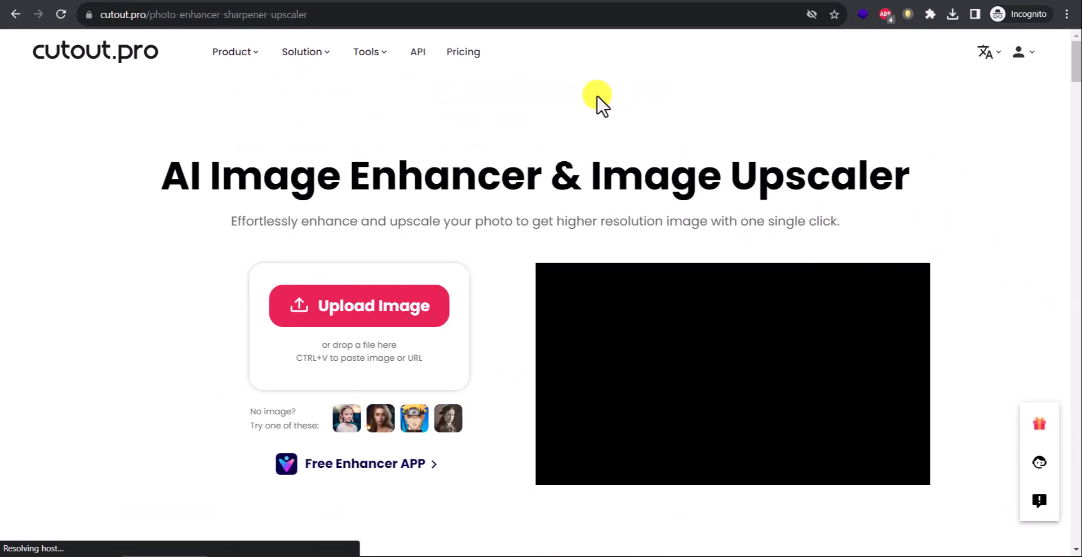
mouse_move(746, 51)
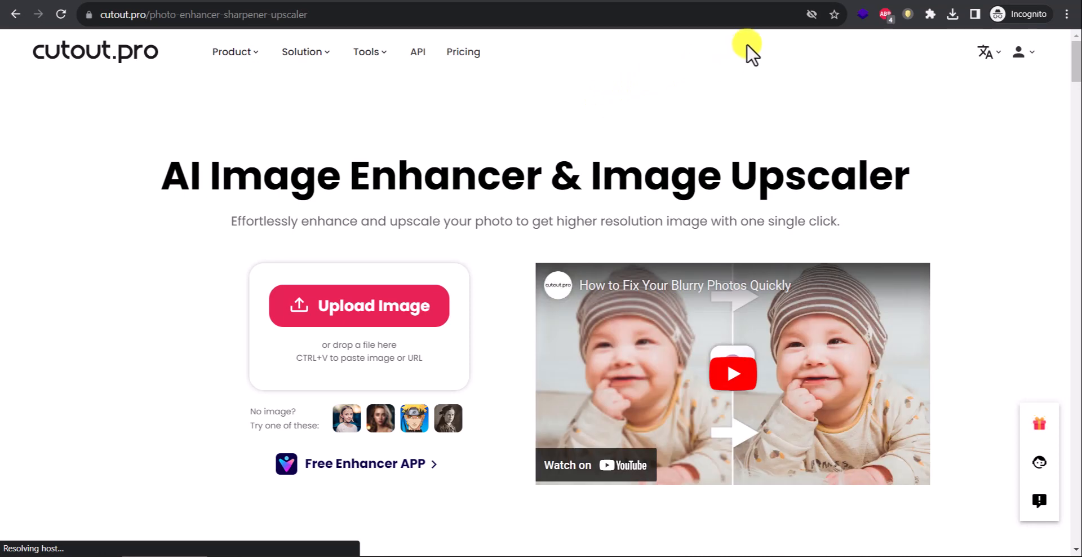
mouse_move(1026, 52)
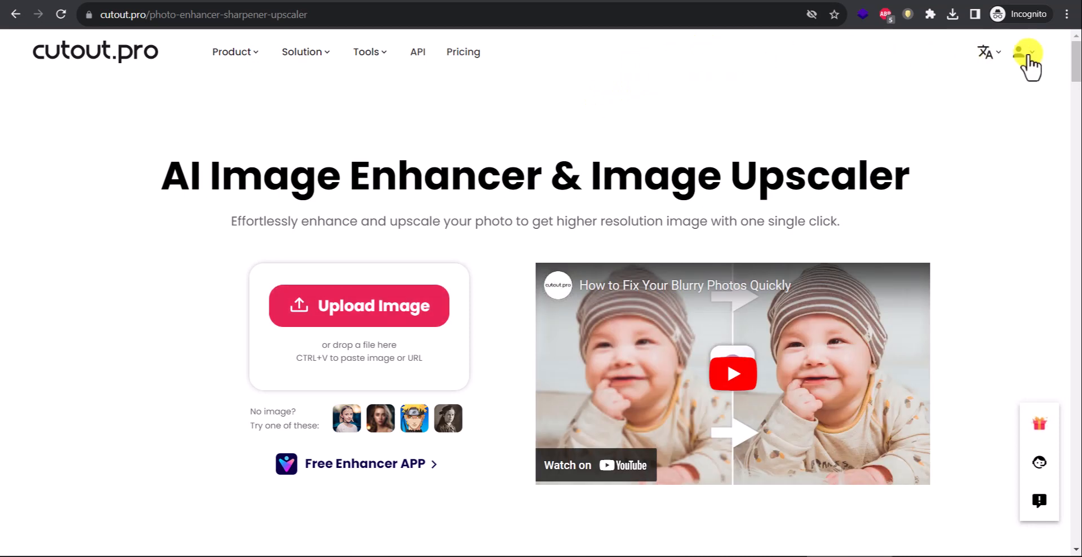
left_click(1029, 52)
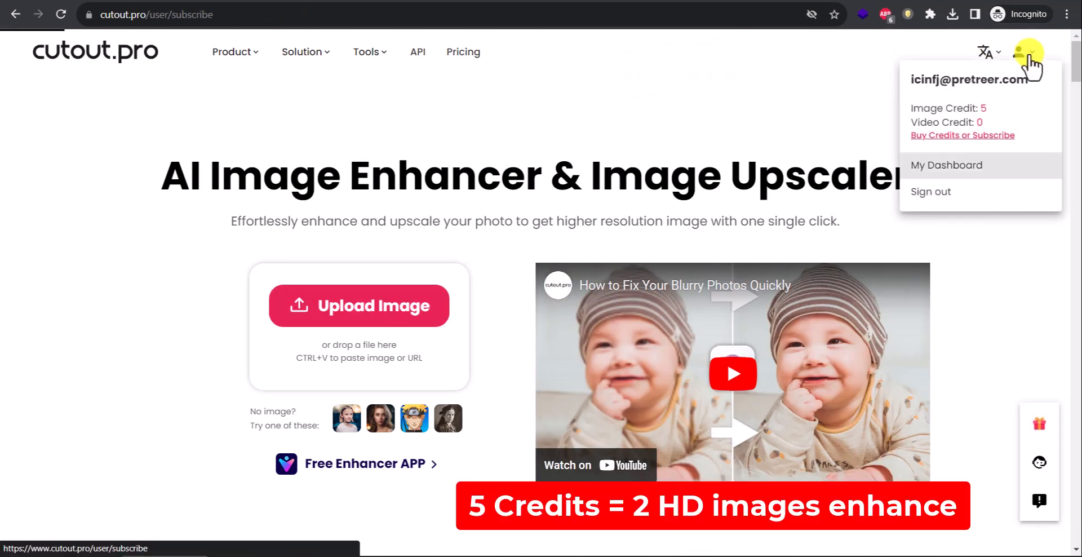
left_click(945, 165)
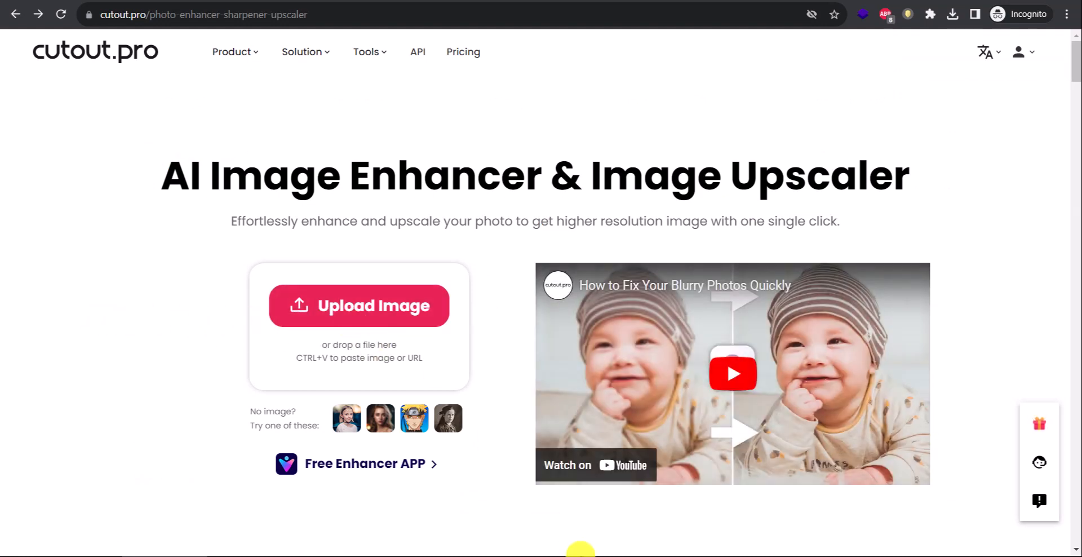
Upload man.jpg from the Enh folder as the photo to enhance
left_click(358, 305)
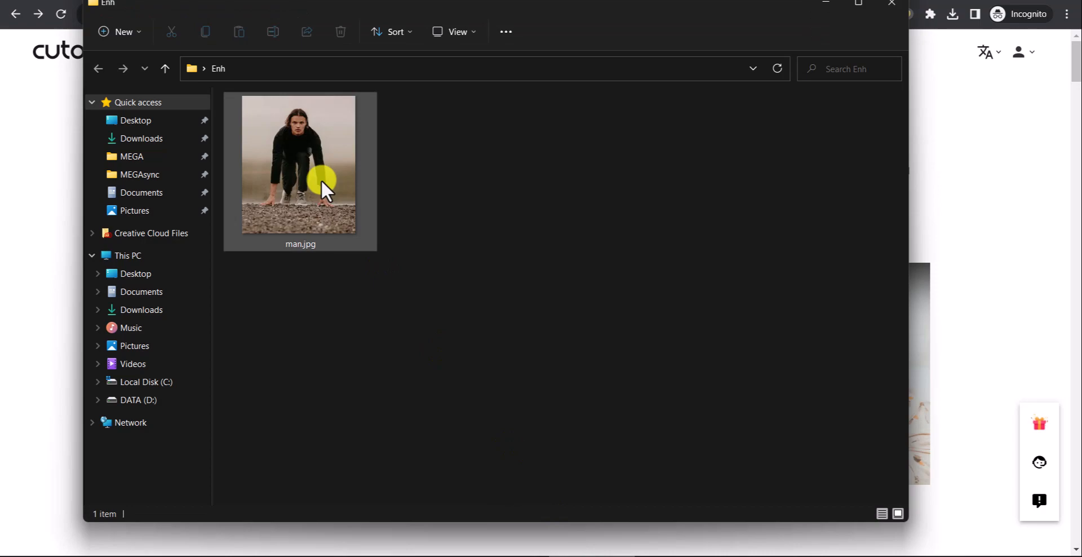
double_click(300, 162)
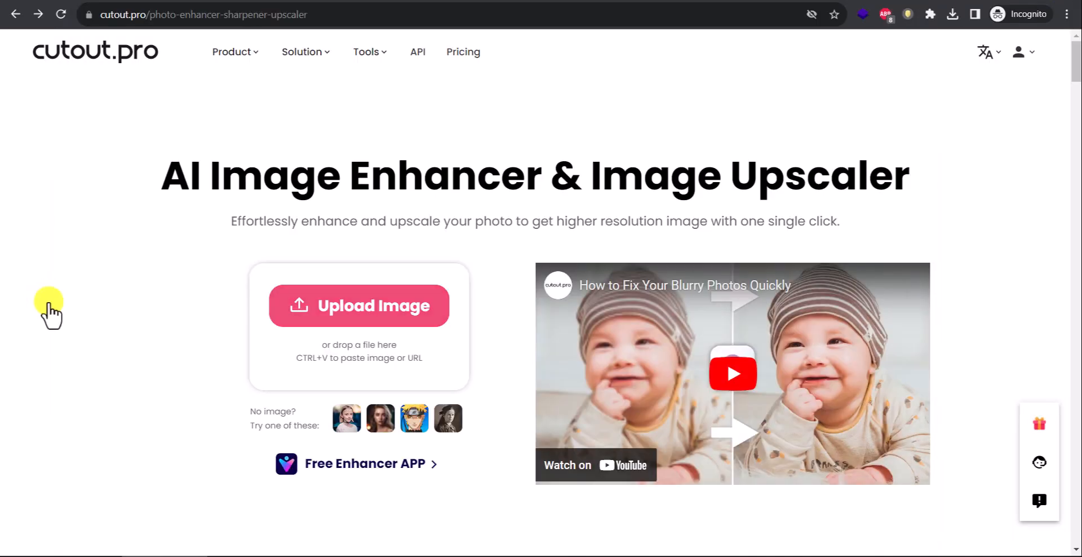
Compare the Fidelity enhancement, then settle on Quality mode for the man photo
left_click(358, 306)
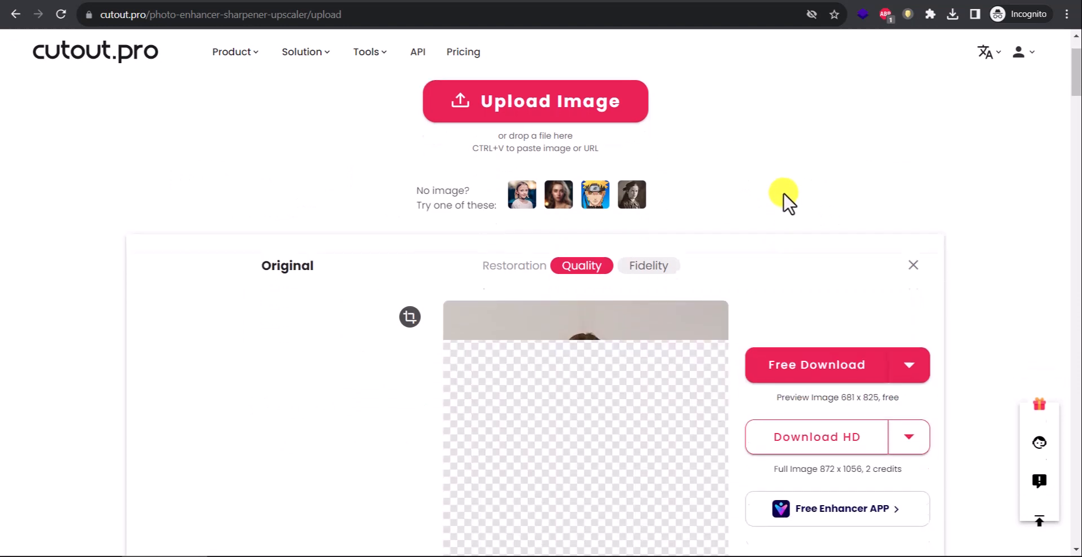
scroll("down", 3)
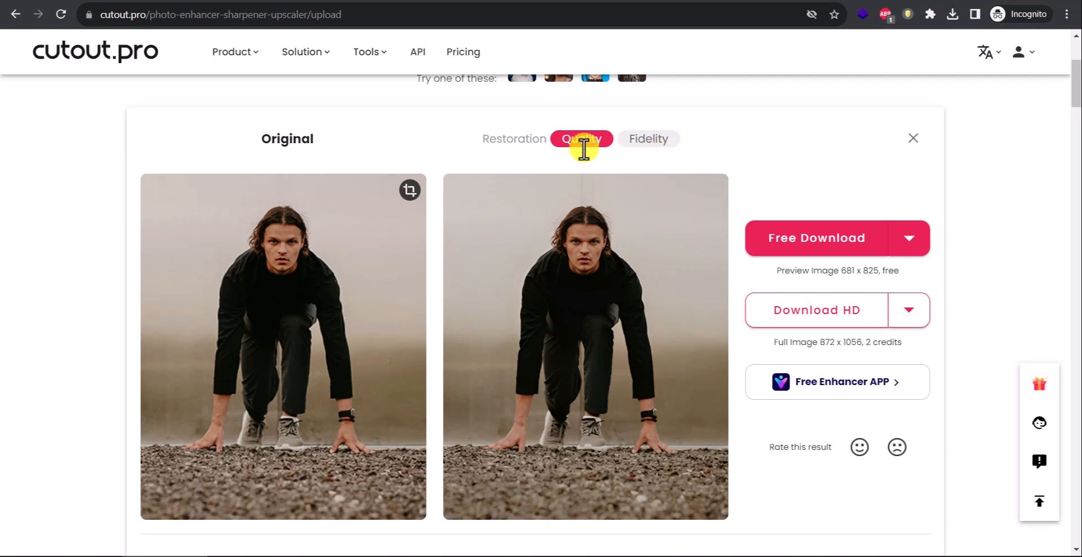
mouse_move(512, 146)
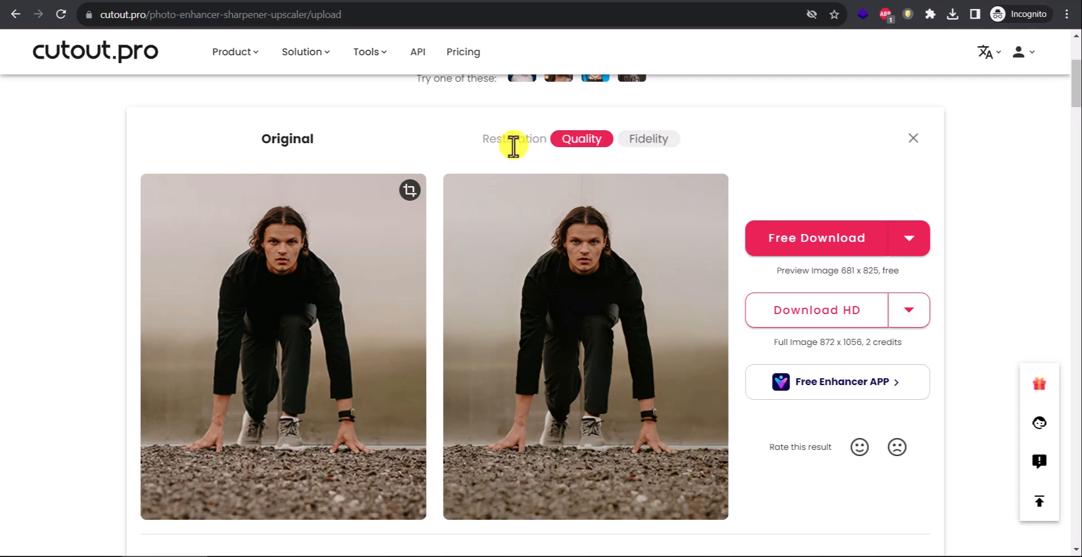
mouse_move(647, 140)
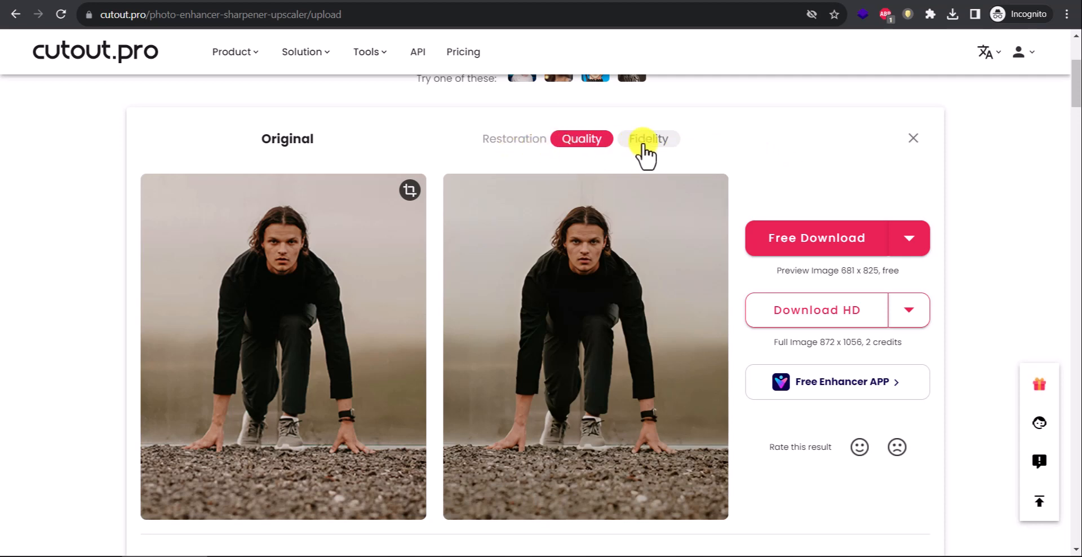
left_click(647, 138)
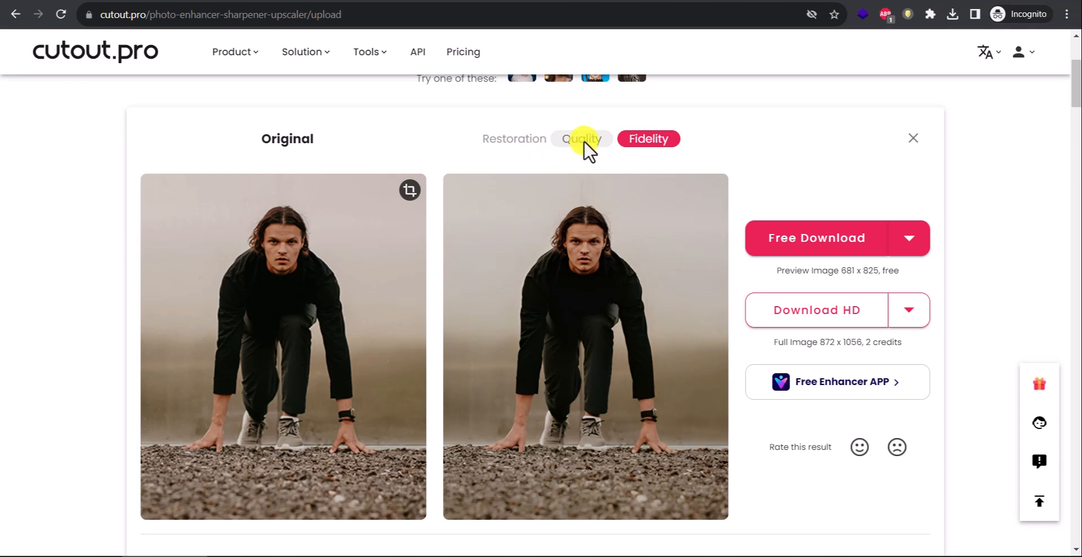
left_click(581, 139)
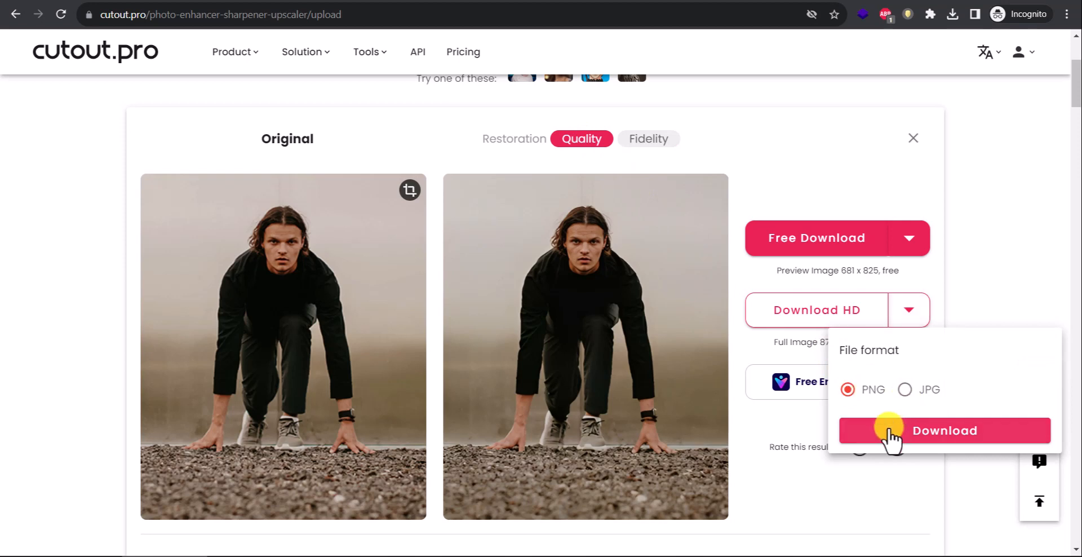
left_click(944, 430)
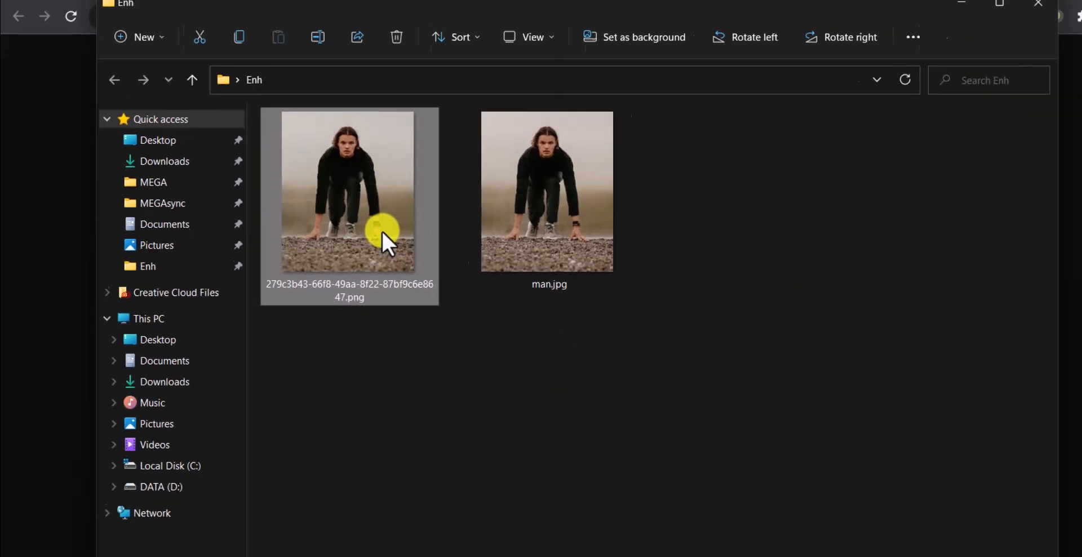
View the downloaded enhanced PNG of the crouching man in Windows Photos
double_click(348, 191)
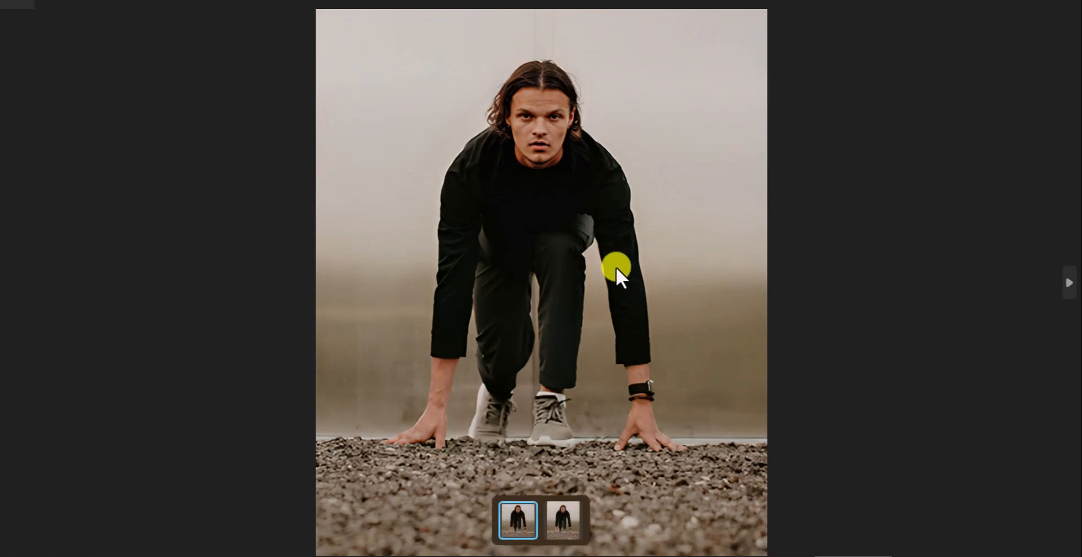
mouse_move(718, 290)
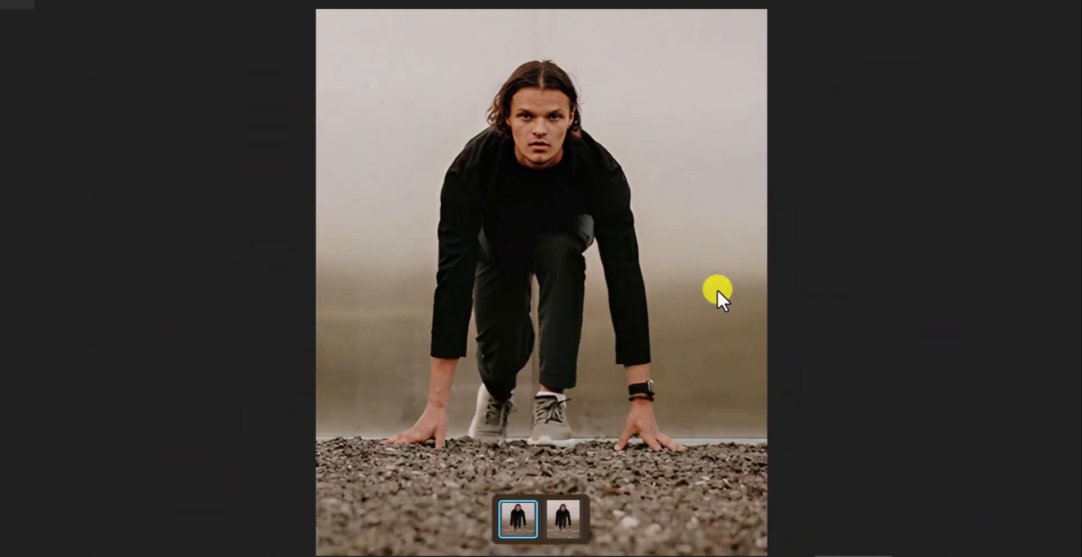